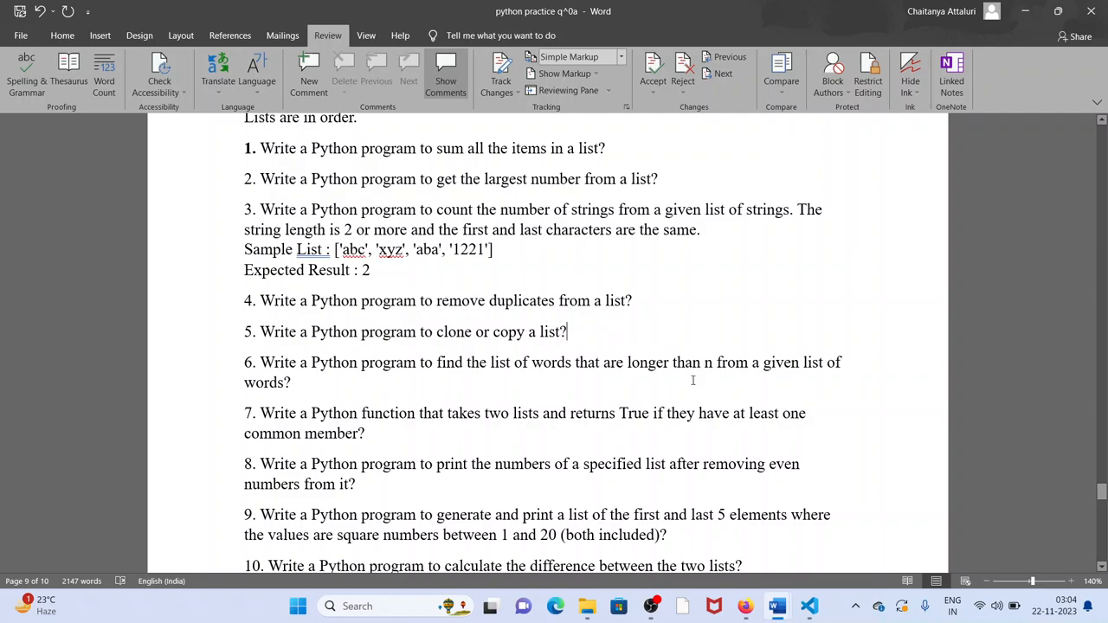
Switch from the Word question list to first.py in VS Code
left_click(808, 606)
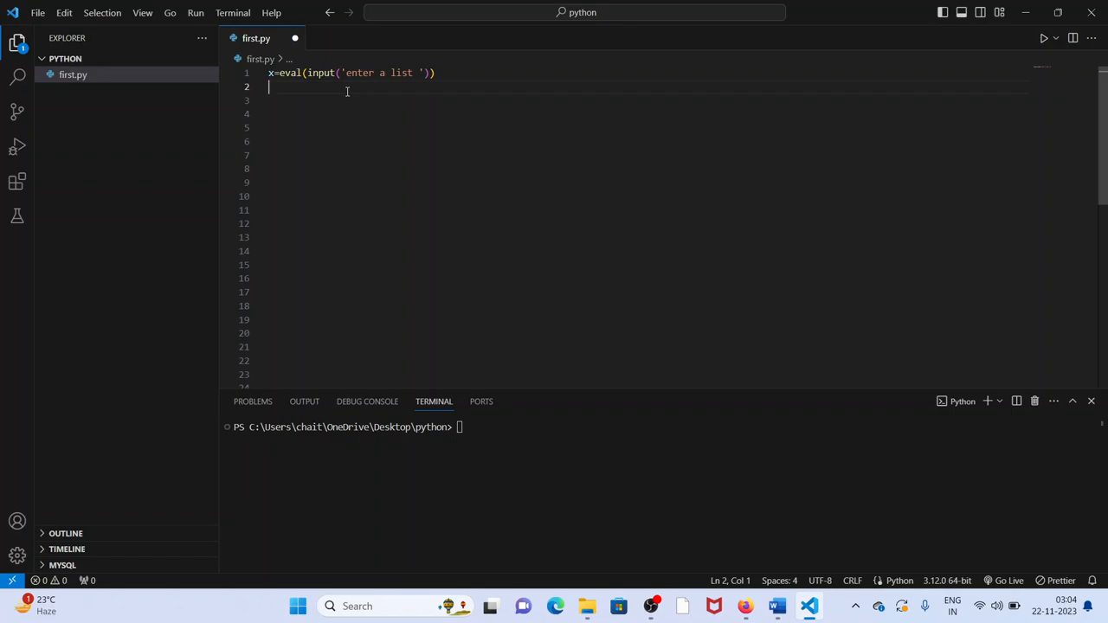
Add a line print('x elements:',x) to show the entered list
type("print(")
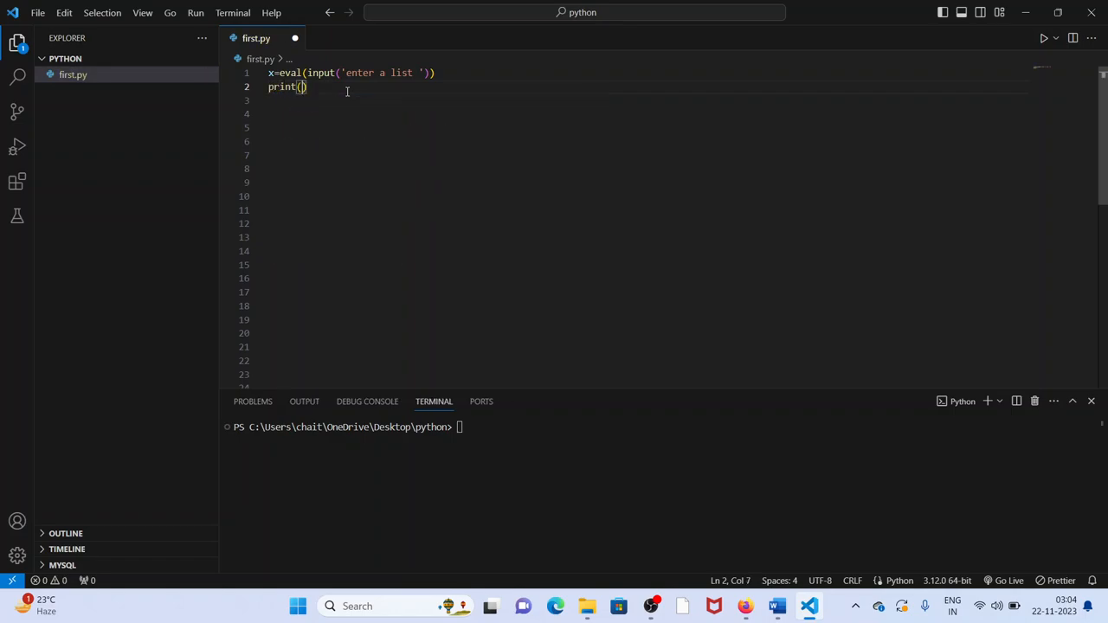
type("'ol")
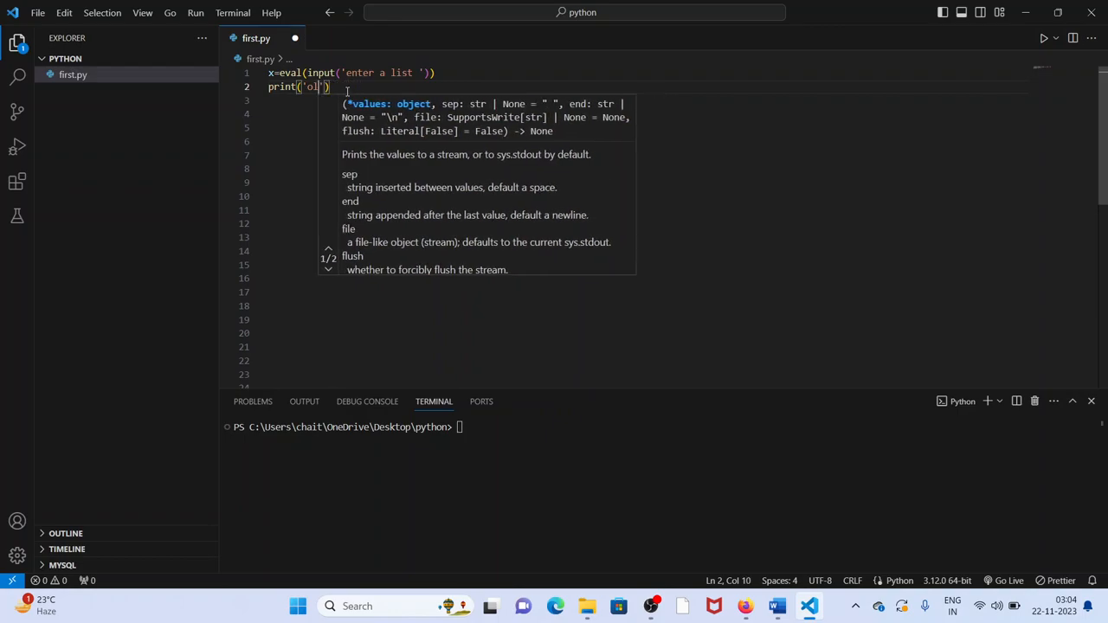
type("x e")
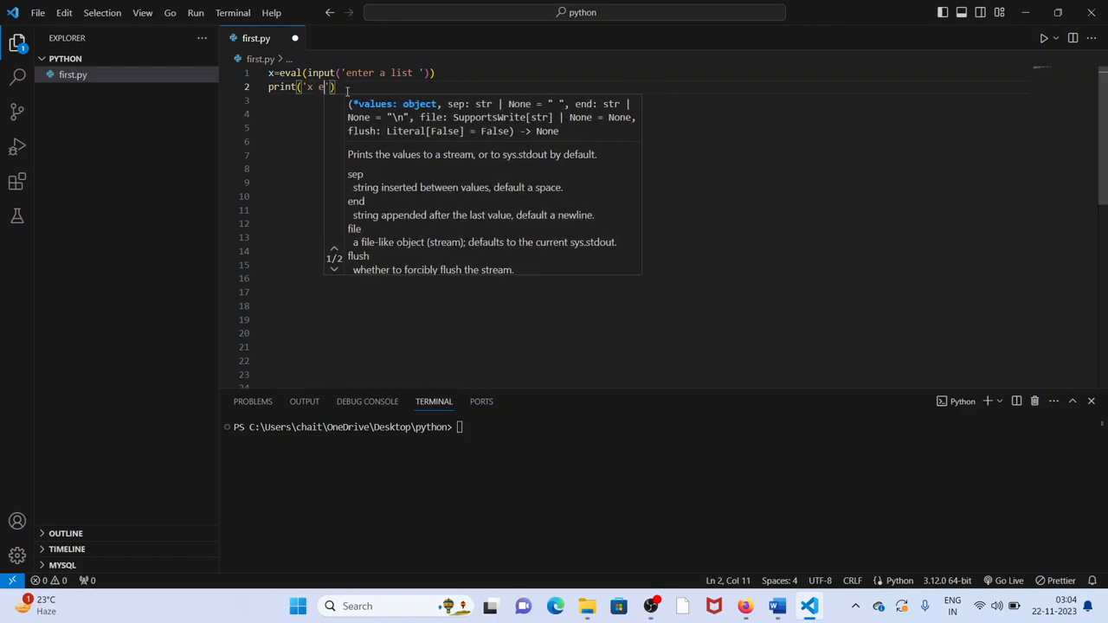
type("lements:")
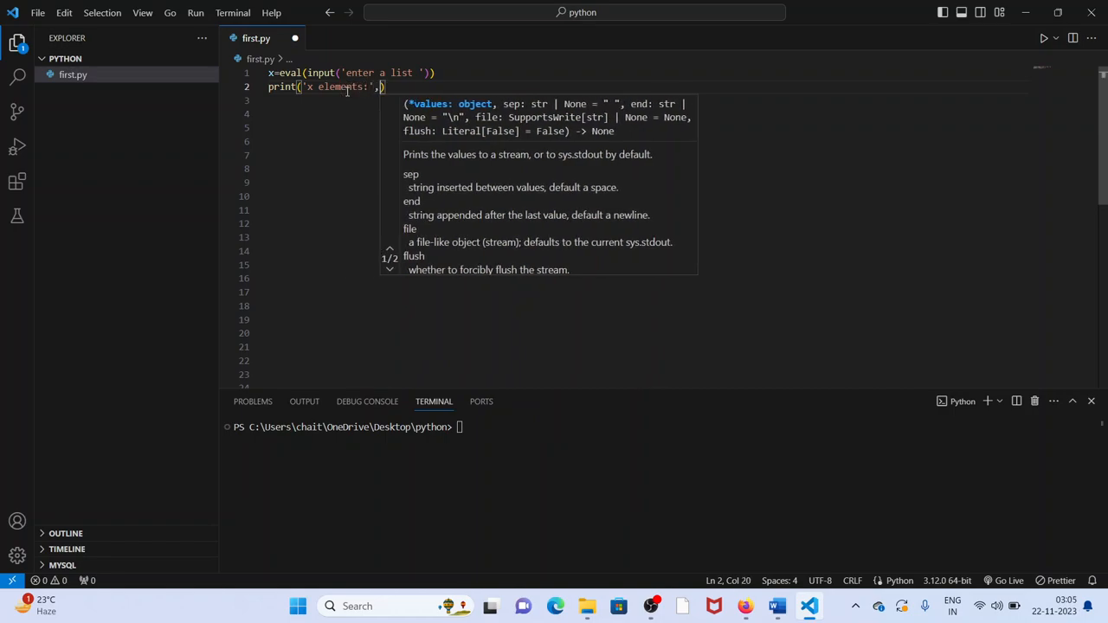
type("x")
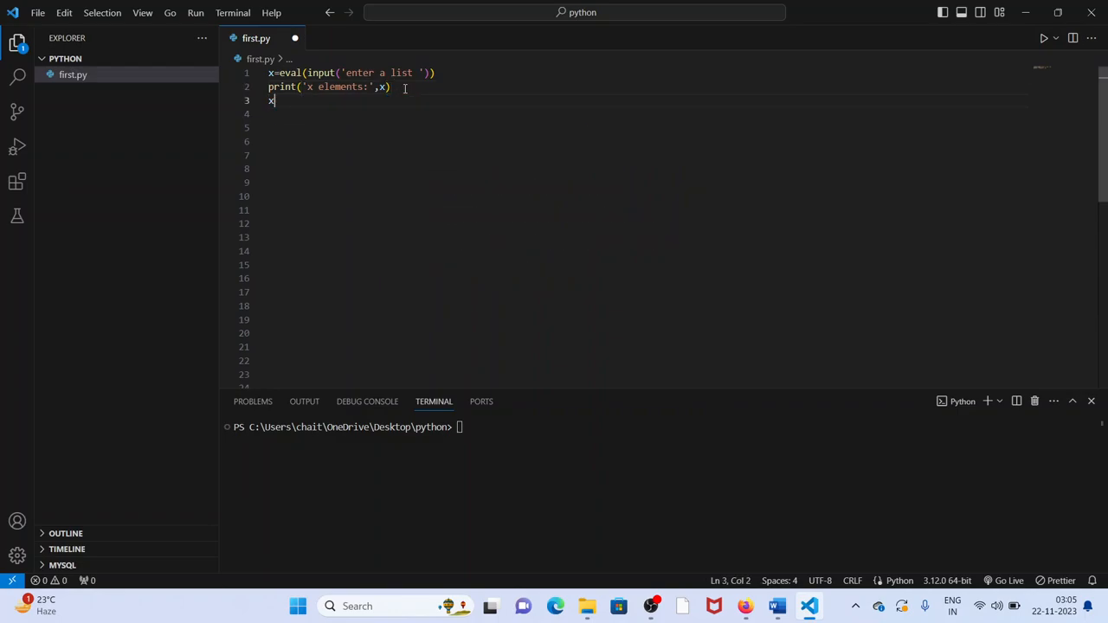
Copy the list into x_new using the full slice x[:]
type("_ne")
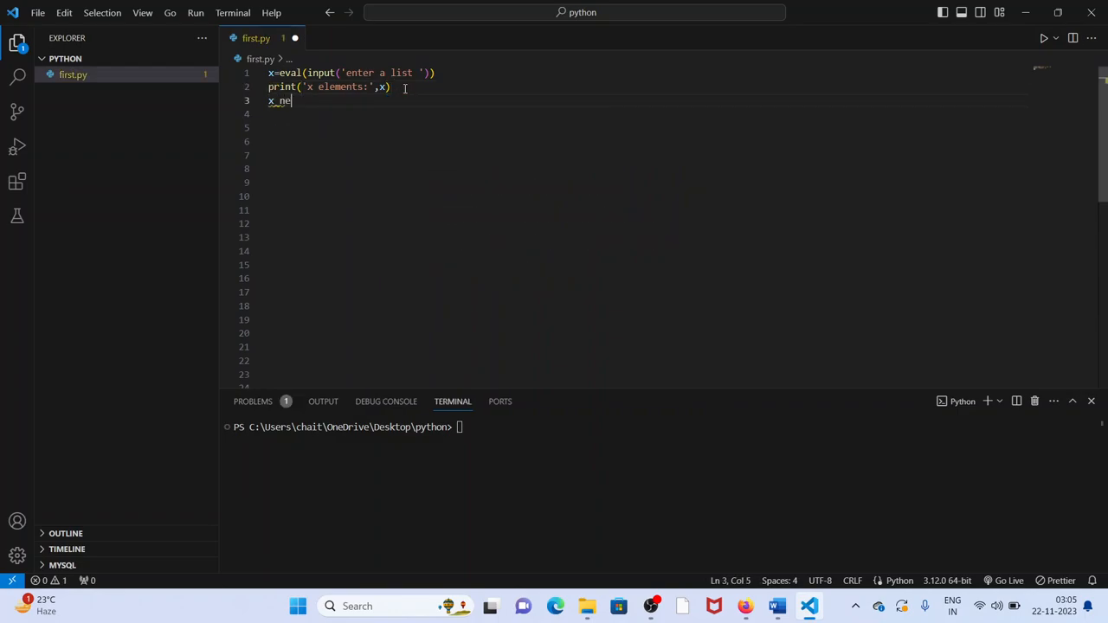
type("w=")
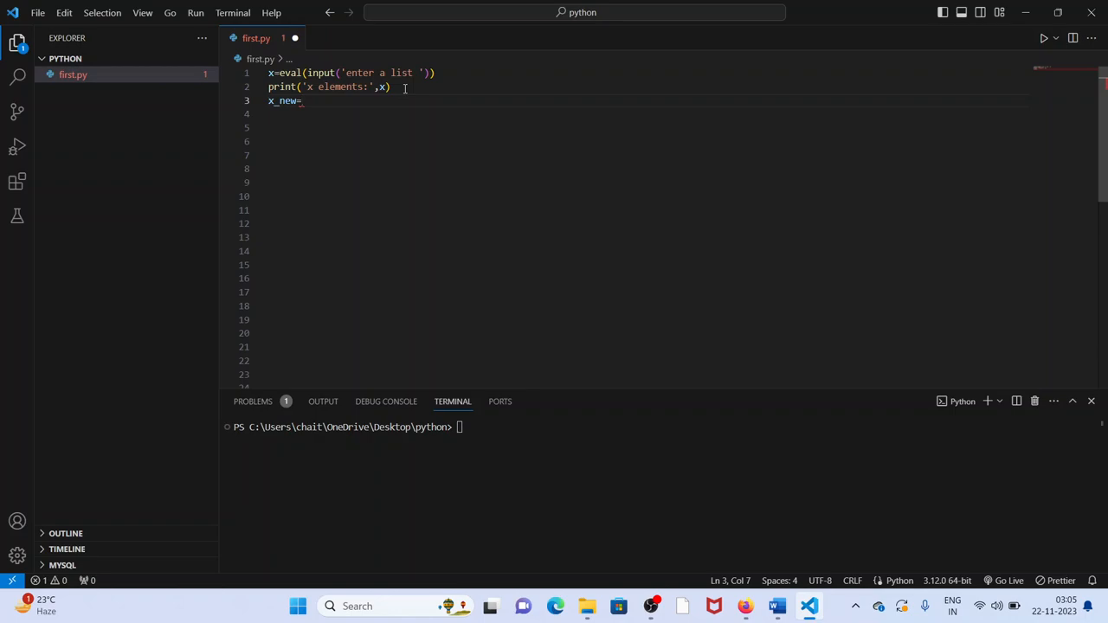
type("x")
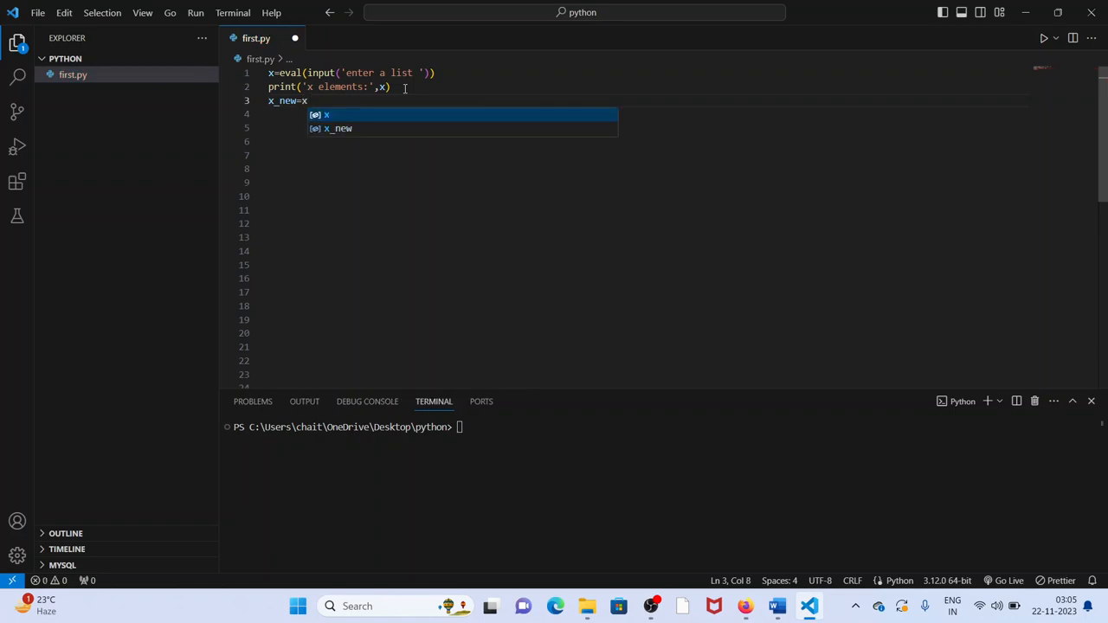
type("[:]")
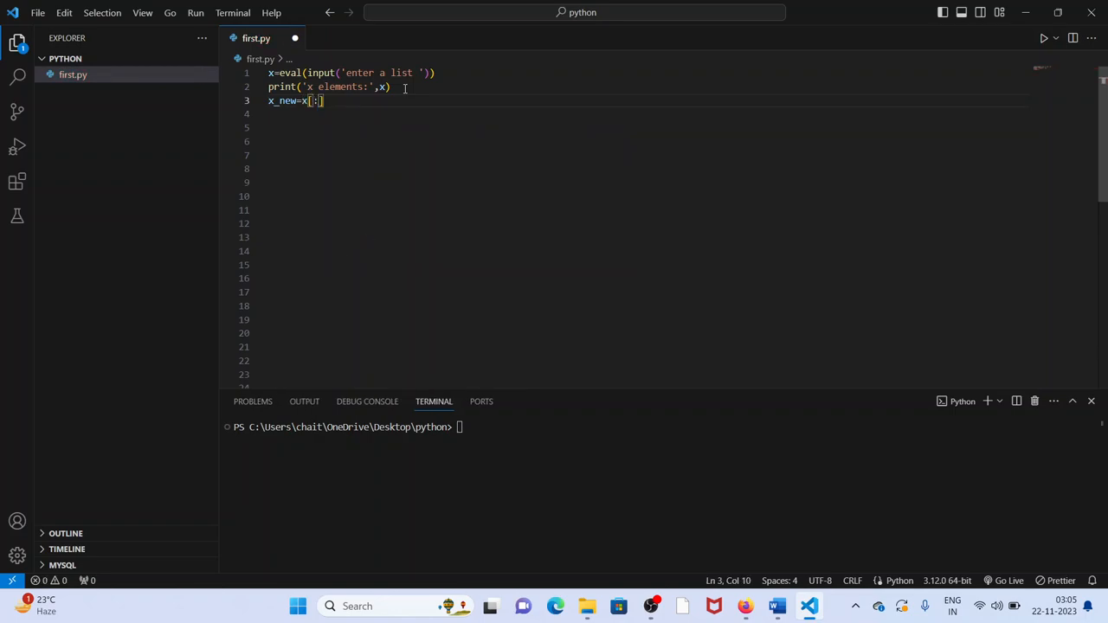
mouse_move(286, 100)
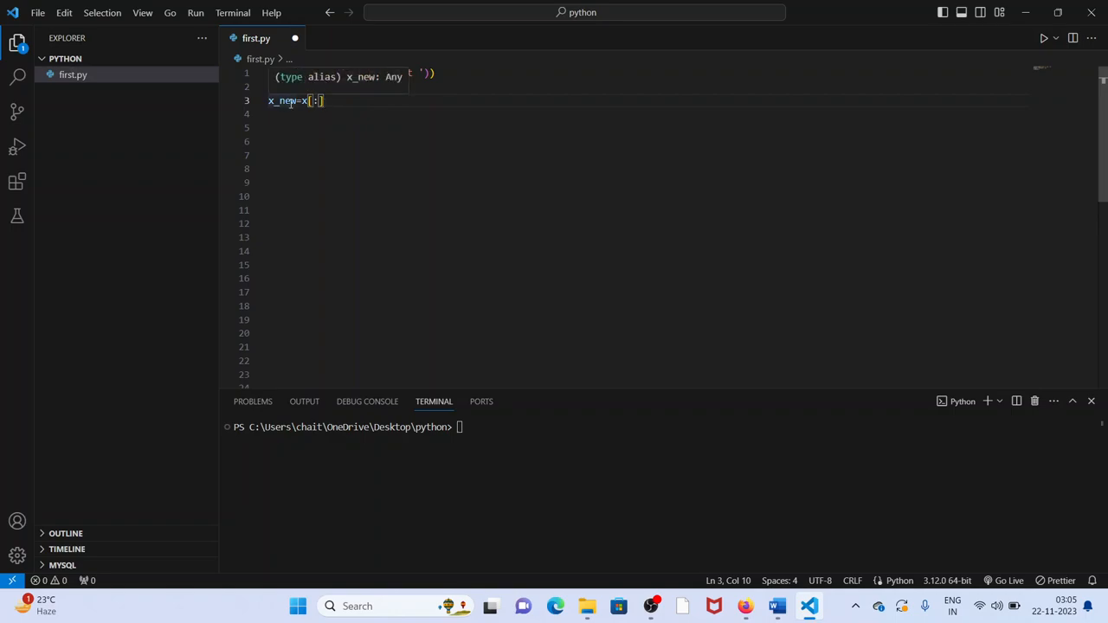
Add a line print('new elements:',x_new) to show the copied list
type("print(")
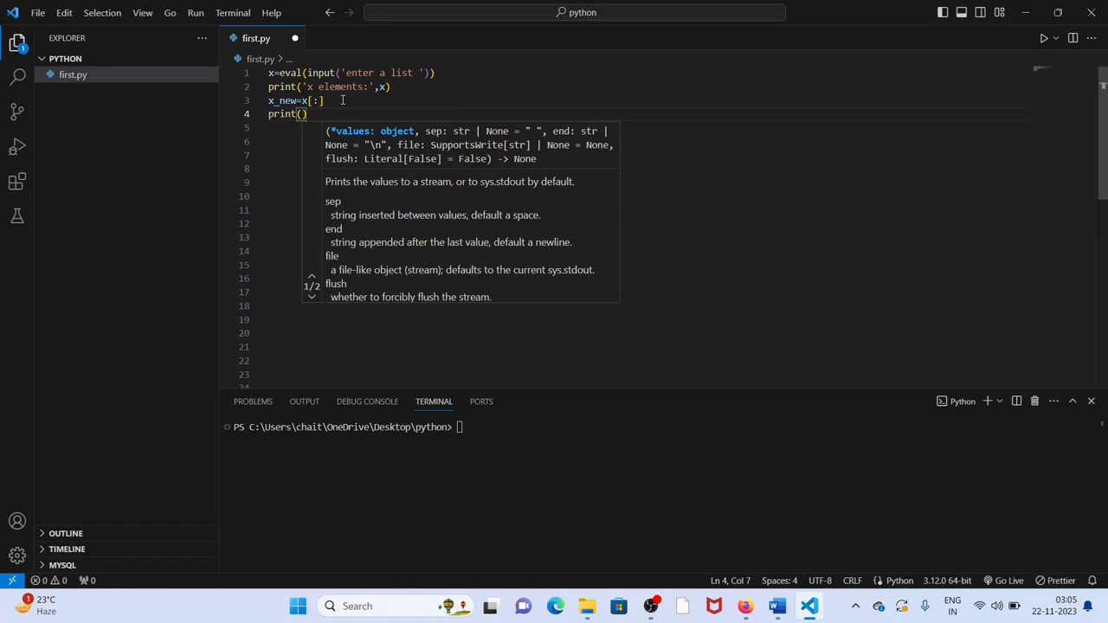
type("'new '")
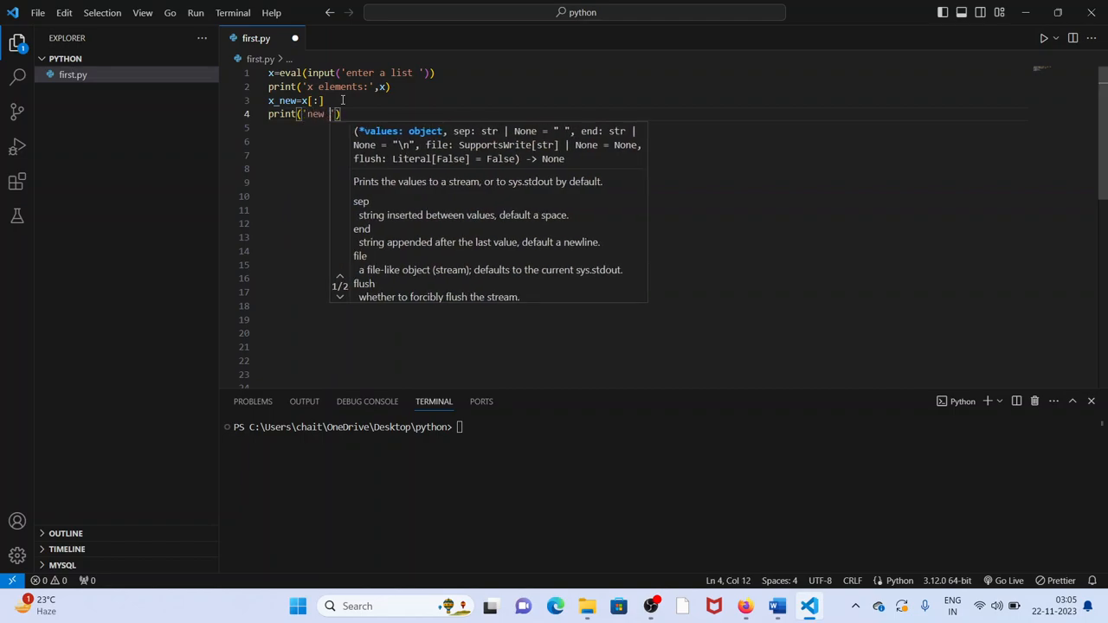
type("ele")
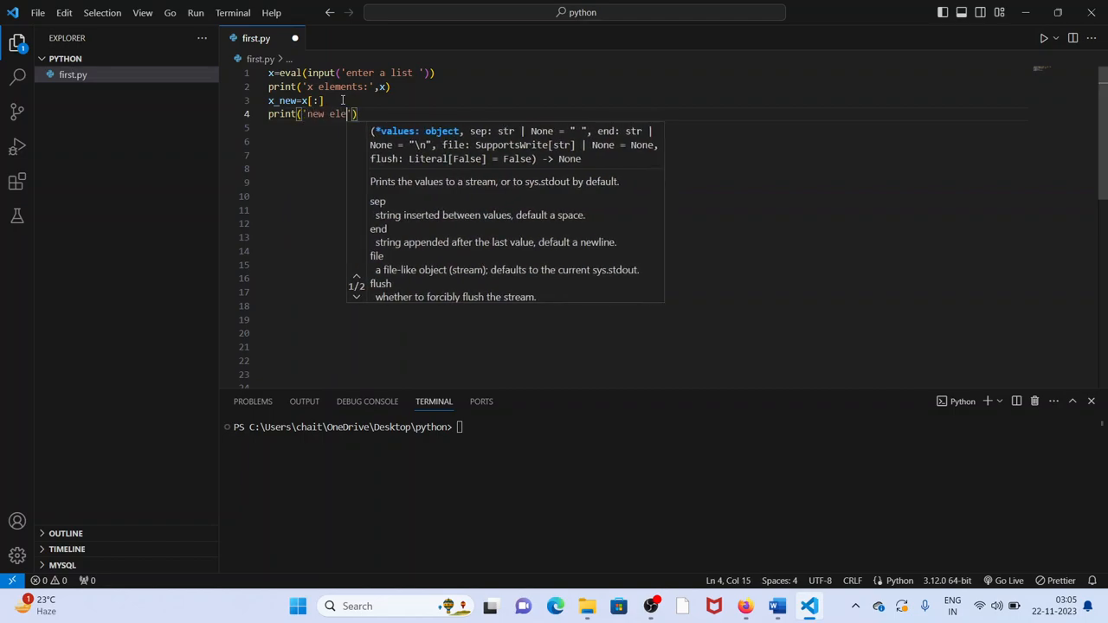
type("ments")
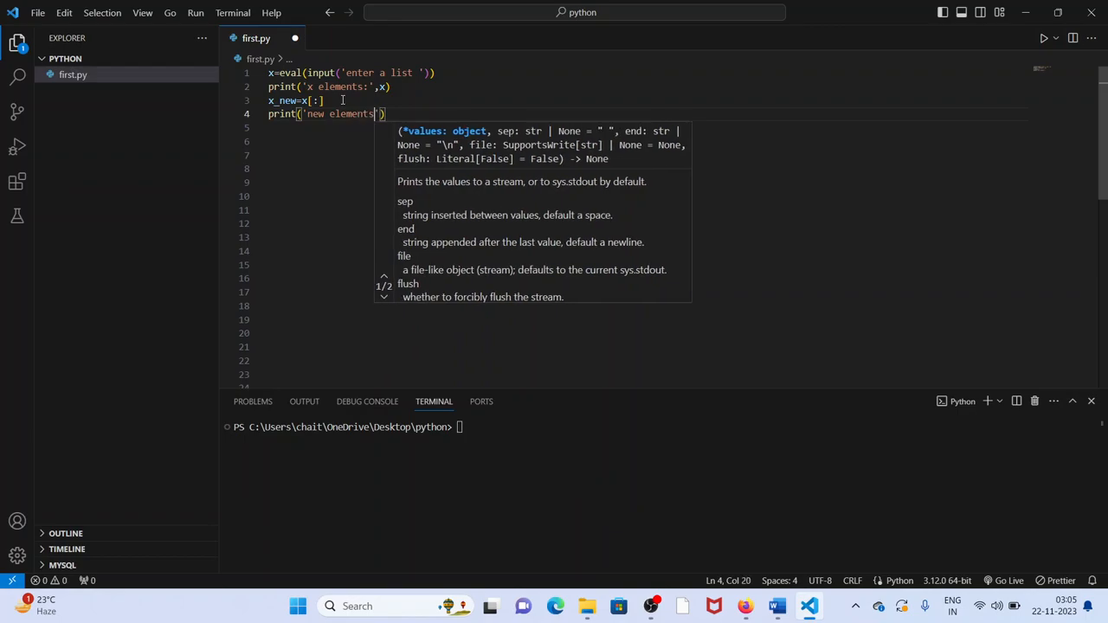
type(":,")
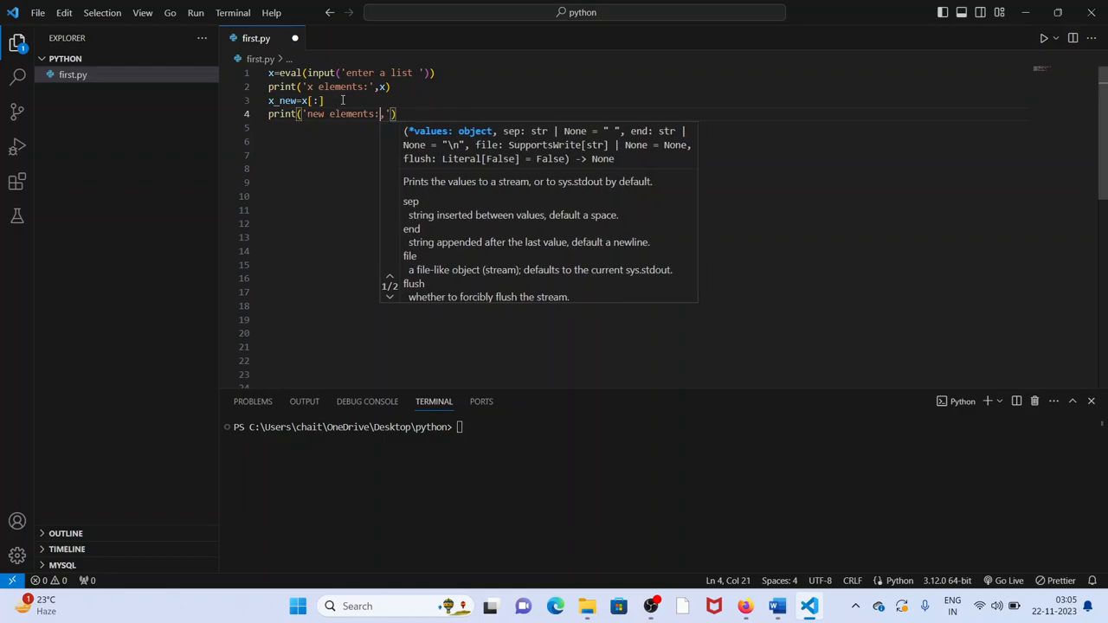
type(",")
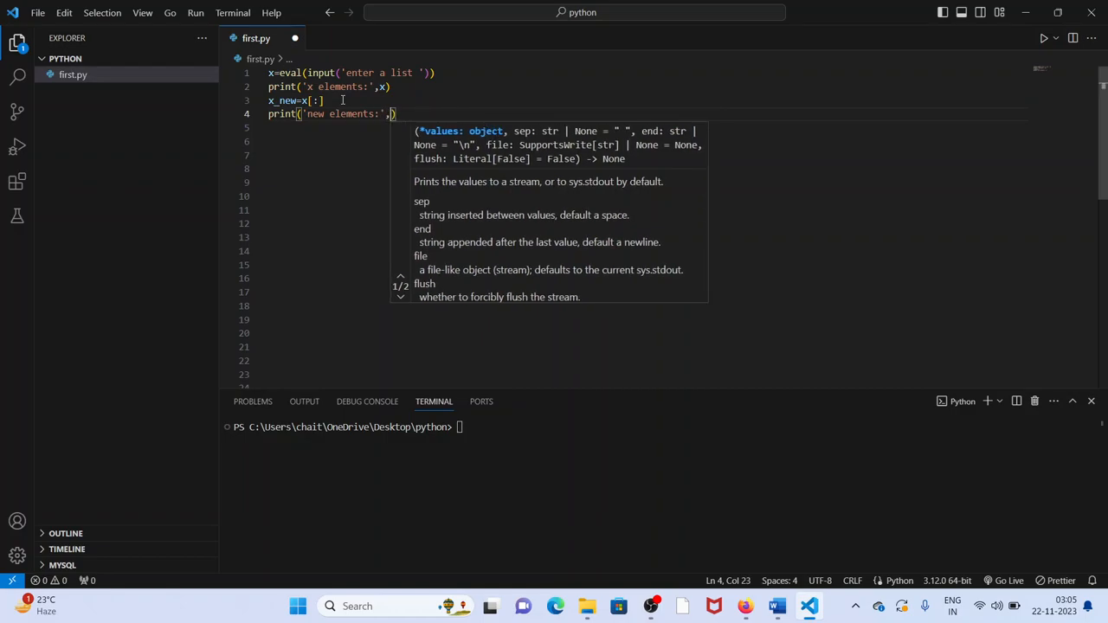
type("x")
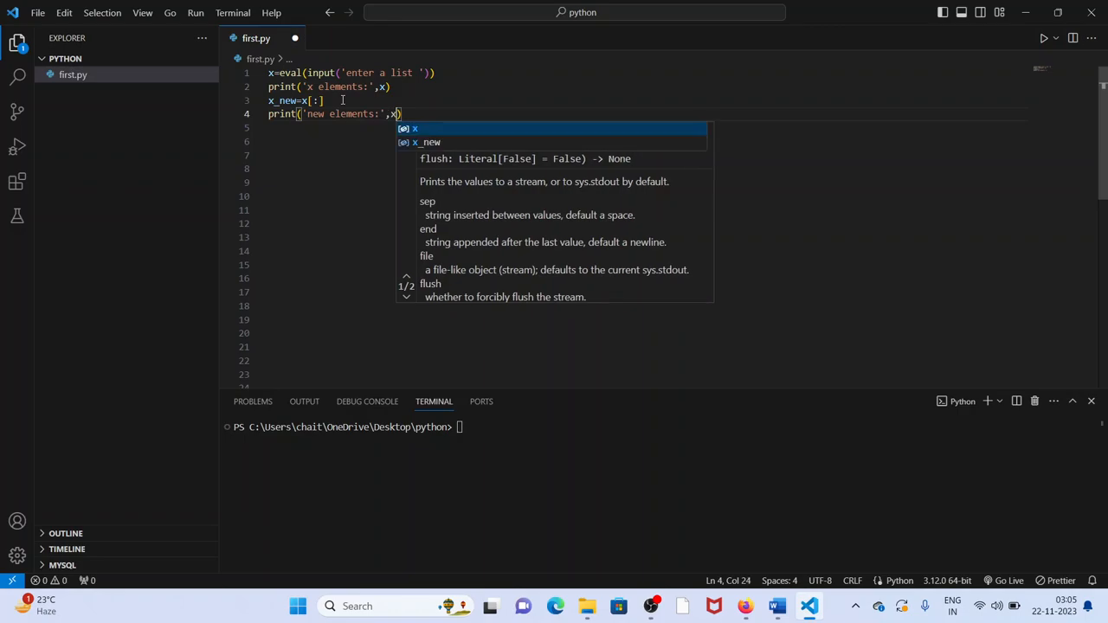
type("_new")
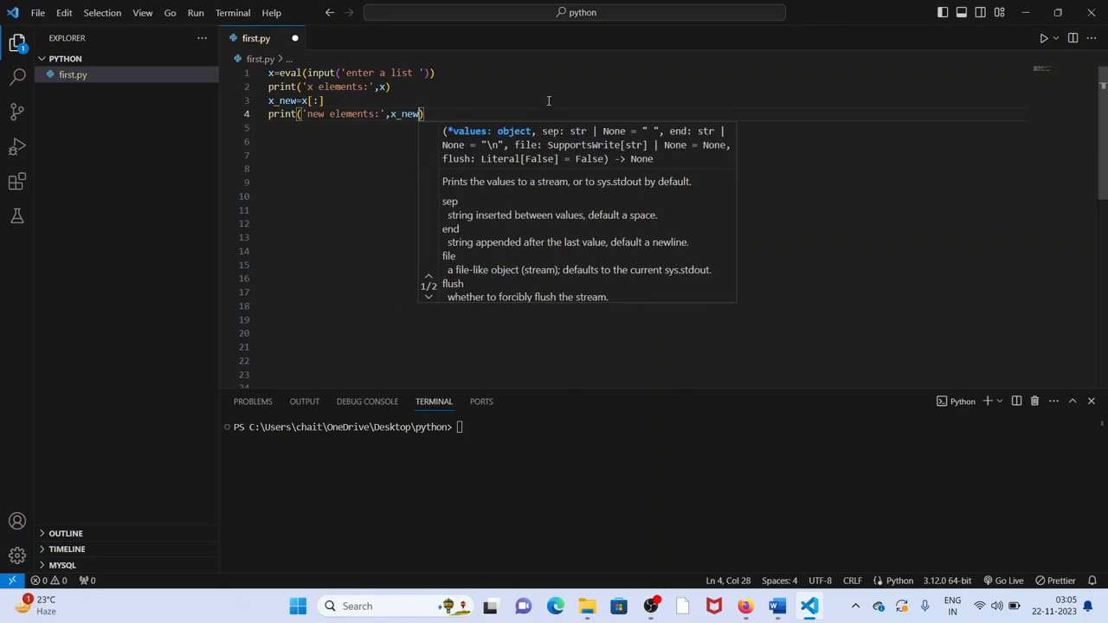
Run first.py and enter [1,2,3,4,5] so both lists print as [1, 2, 3, 4, 5]
left_click(1044, 38)
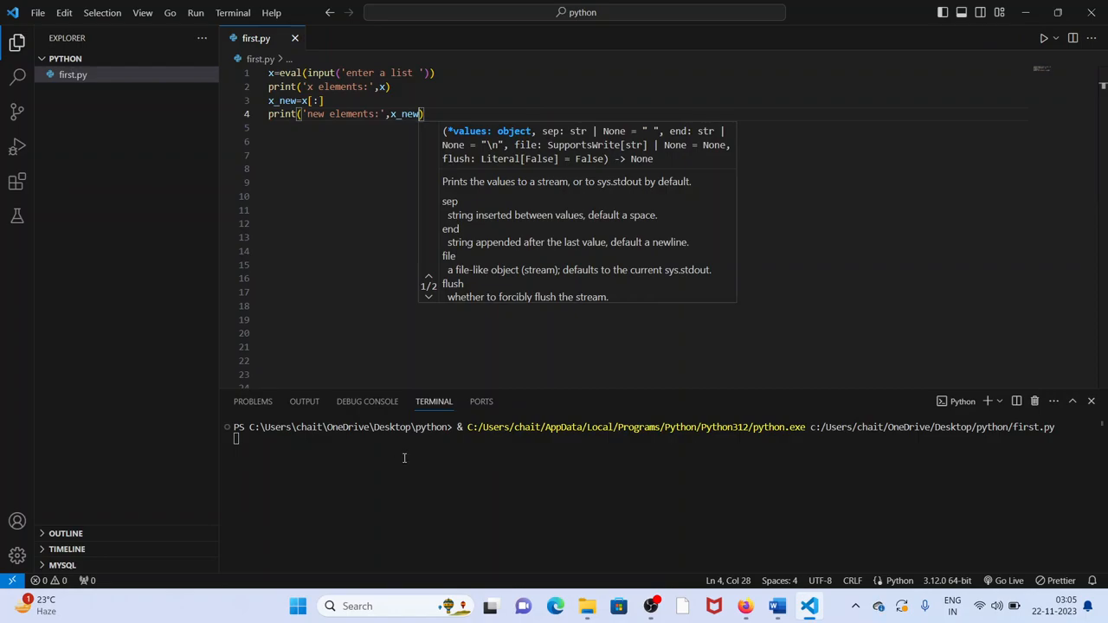
left_click(1044, 38)
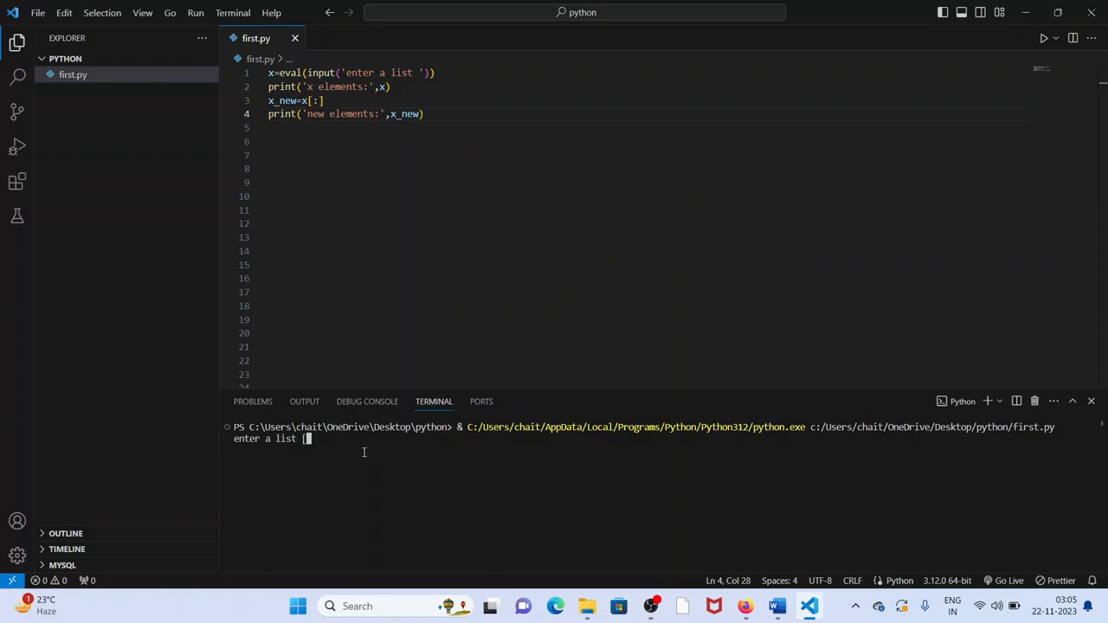
type("1,")
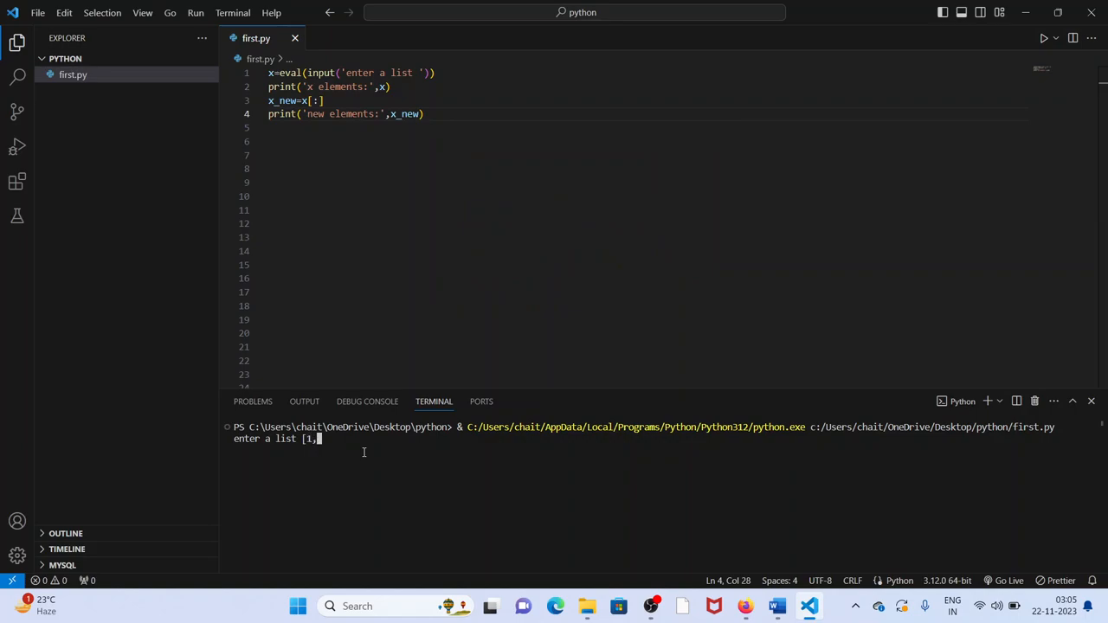
type("2,3,4,5")
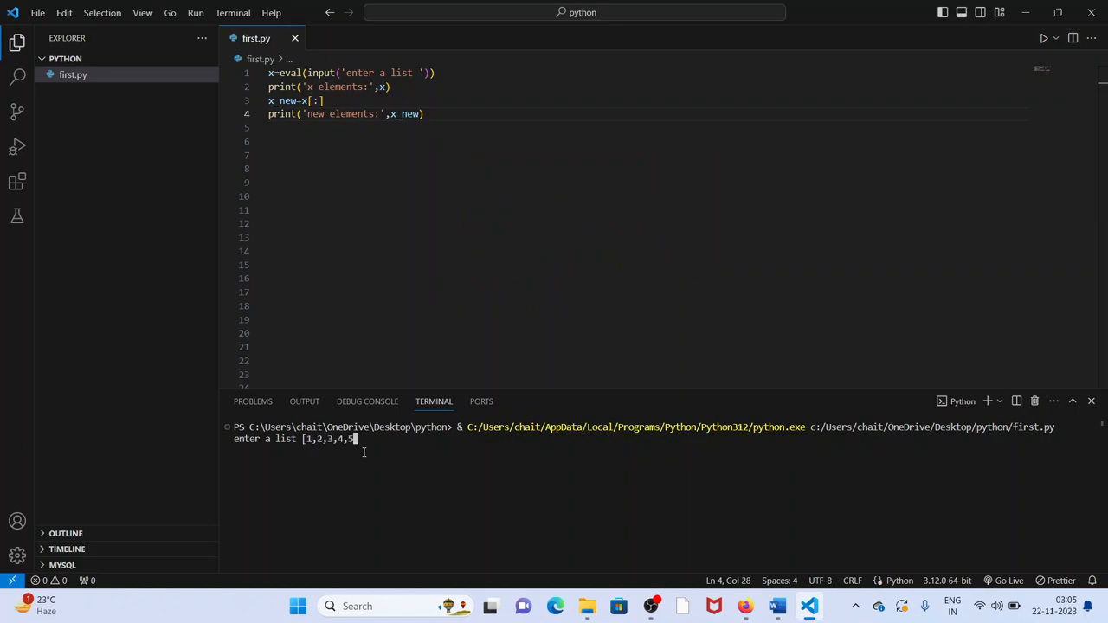
key("Return")
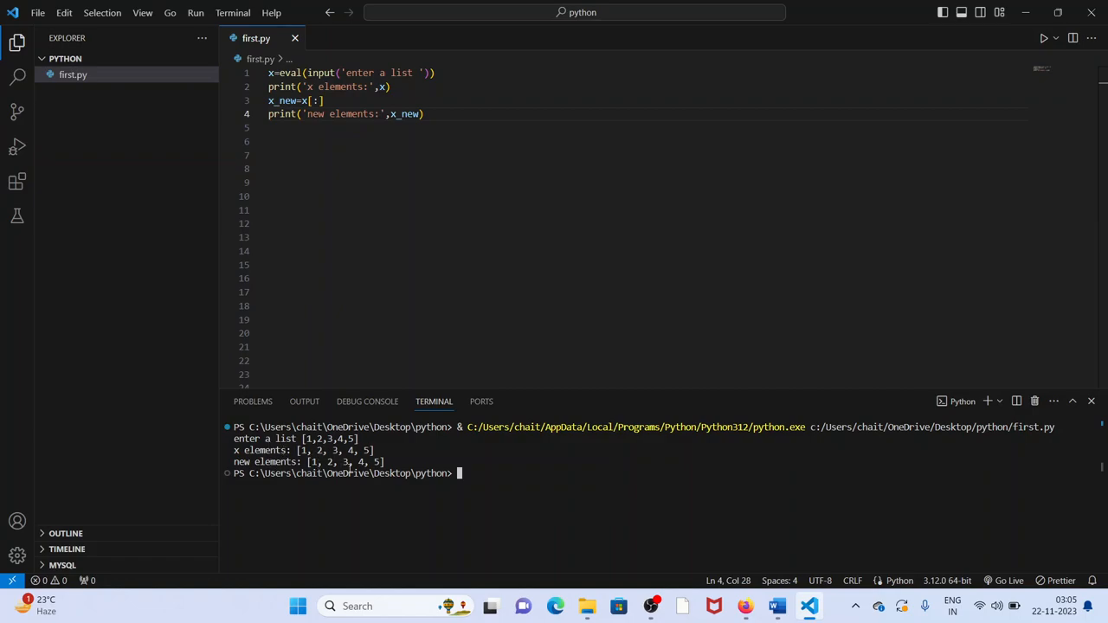
mouse_move(318, 190)
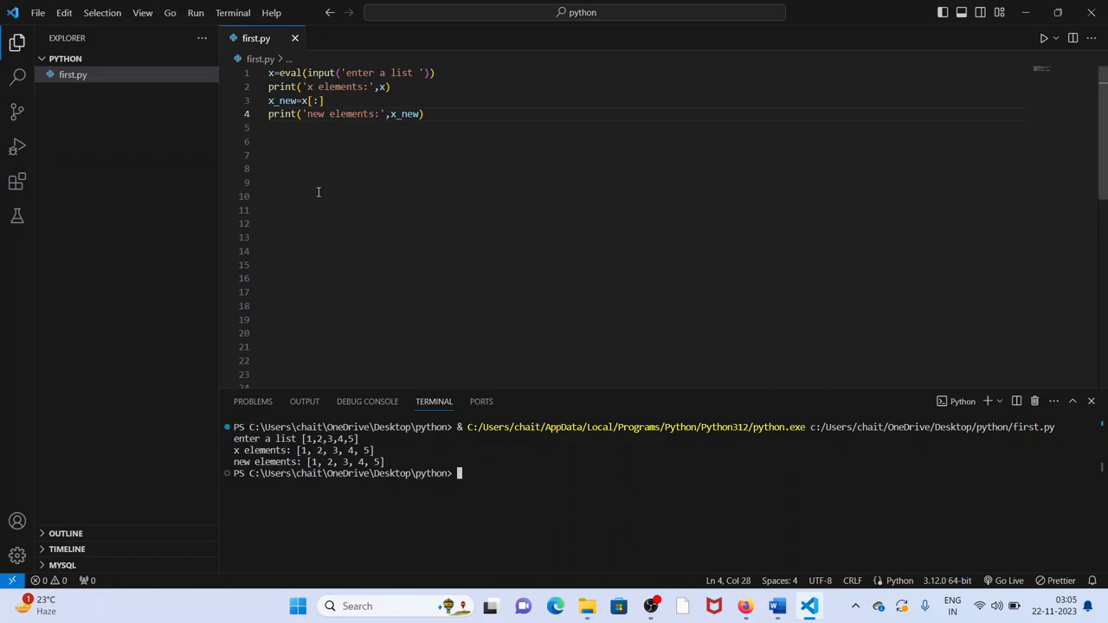
mouse_move(322, 86)
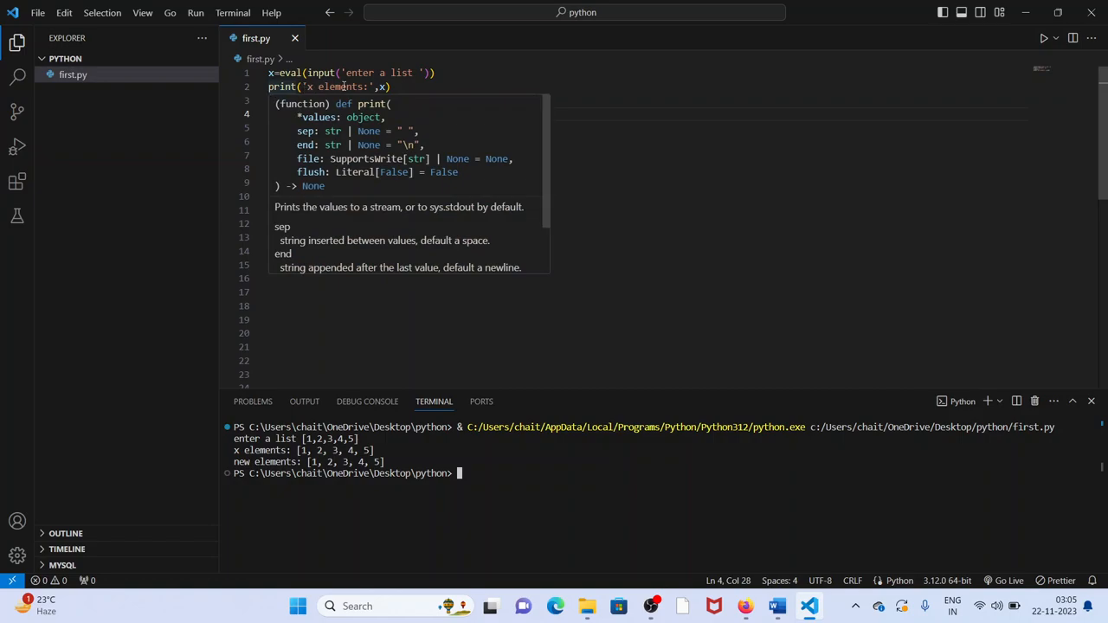